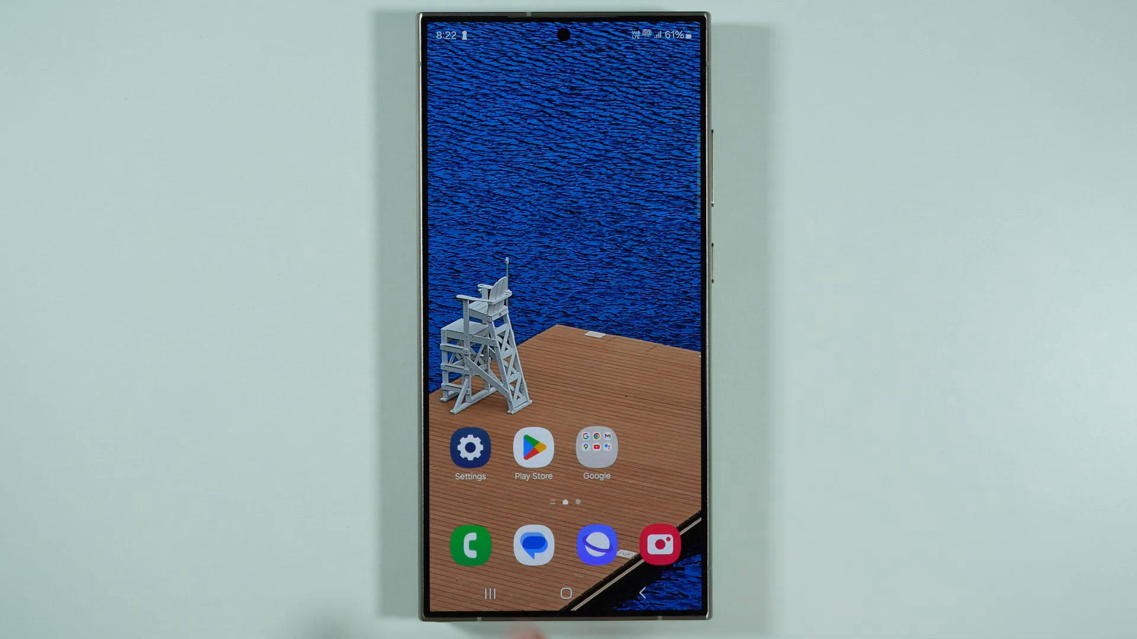
Step: Open Smart View from Settings via Connected devices to start screen mirroring
{"action": "left_click", "coordinate": [469, 443]}
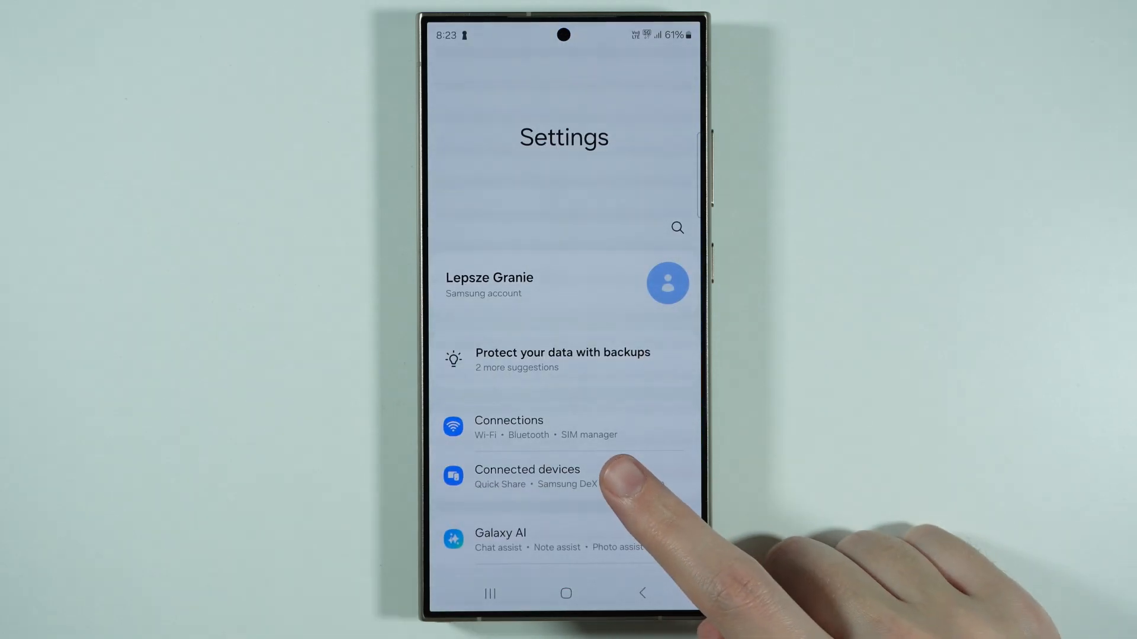
{"action": "left_click", "coordinate": [527, 476]}
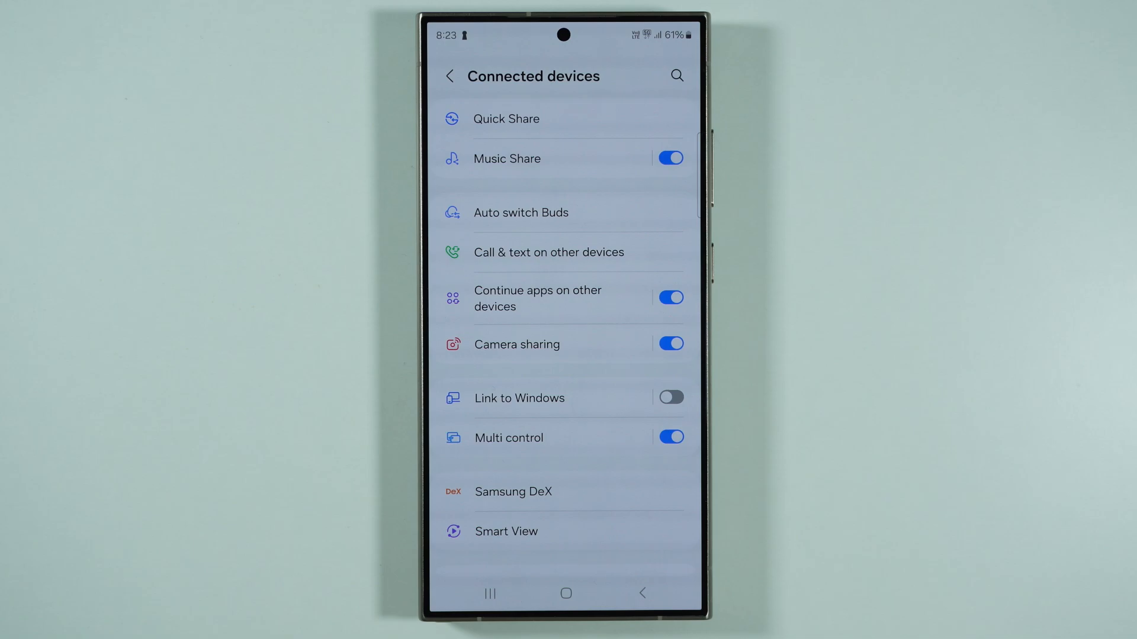
{"action": "left_click", "coordinate": [506, 530]}
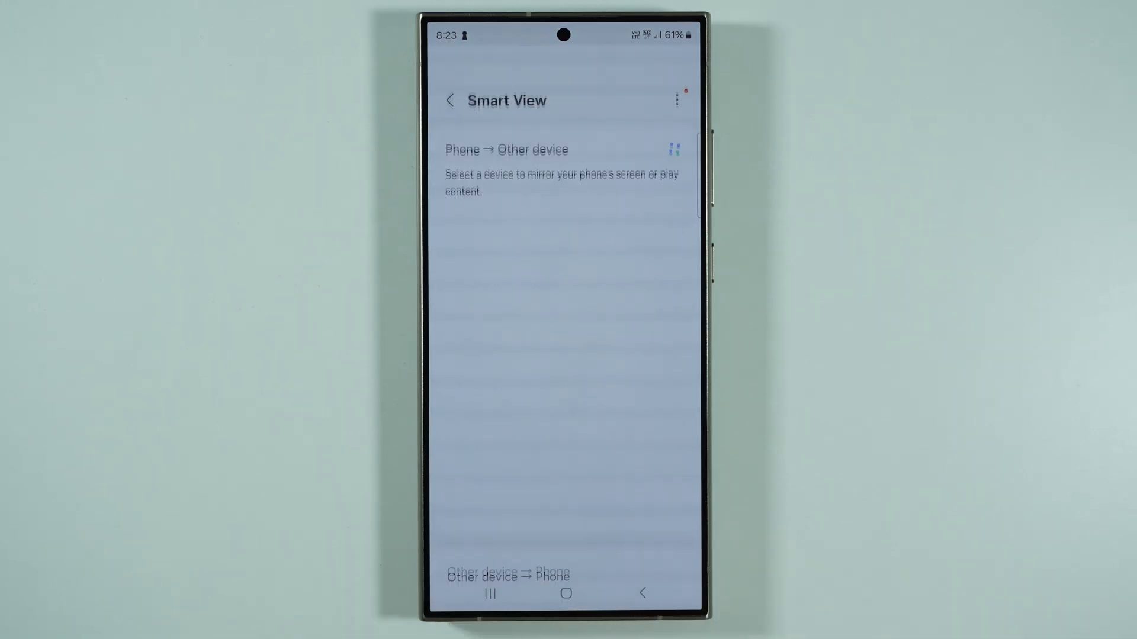